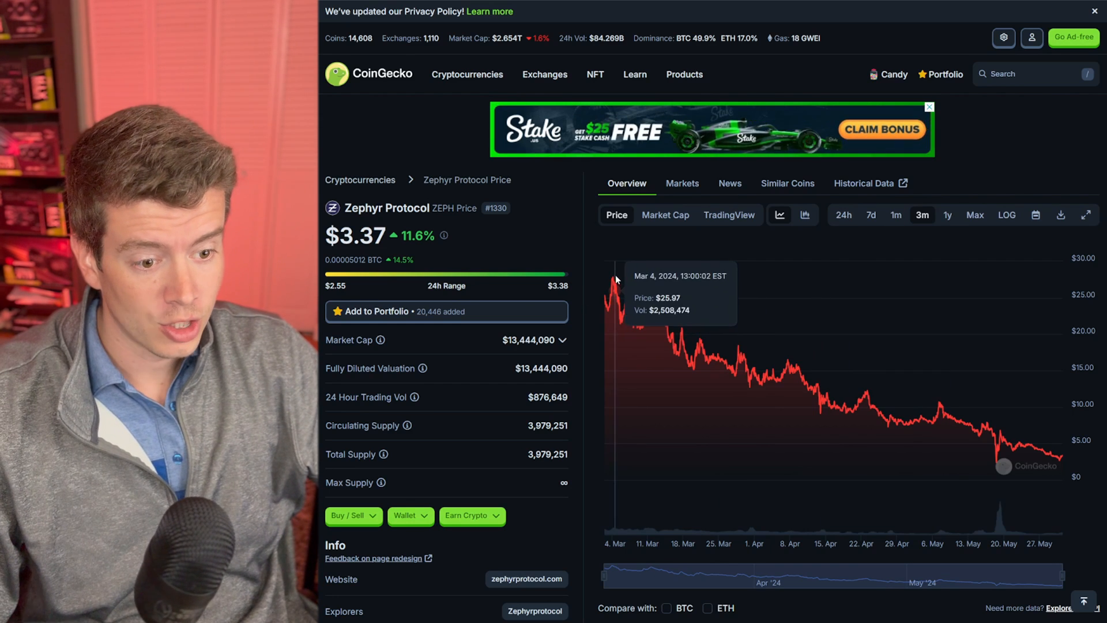
pyautogui.moveTo(1046, 410)
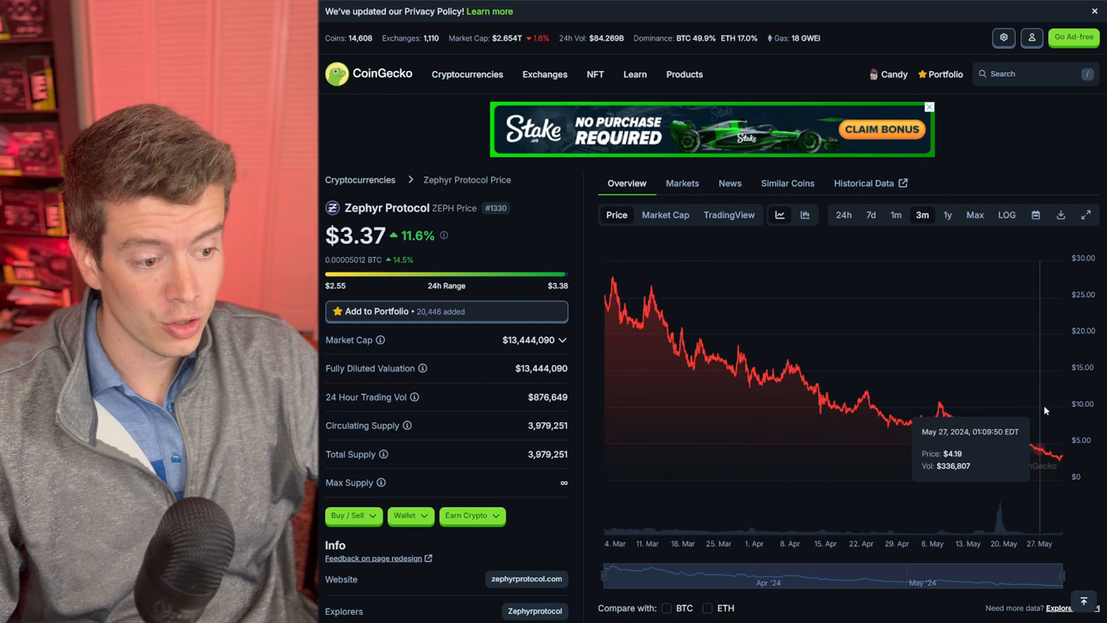
pyautogui.moveTo(834, 340)
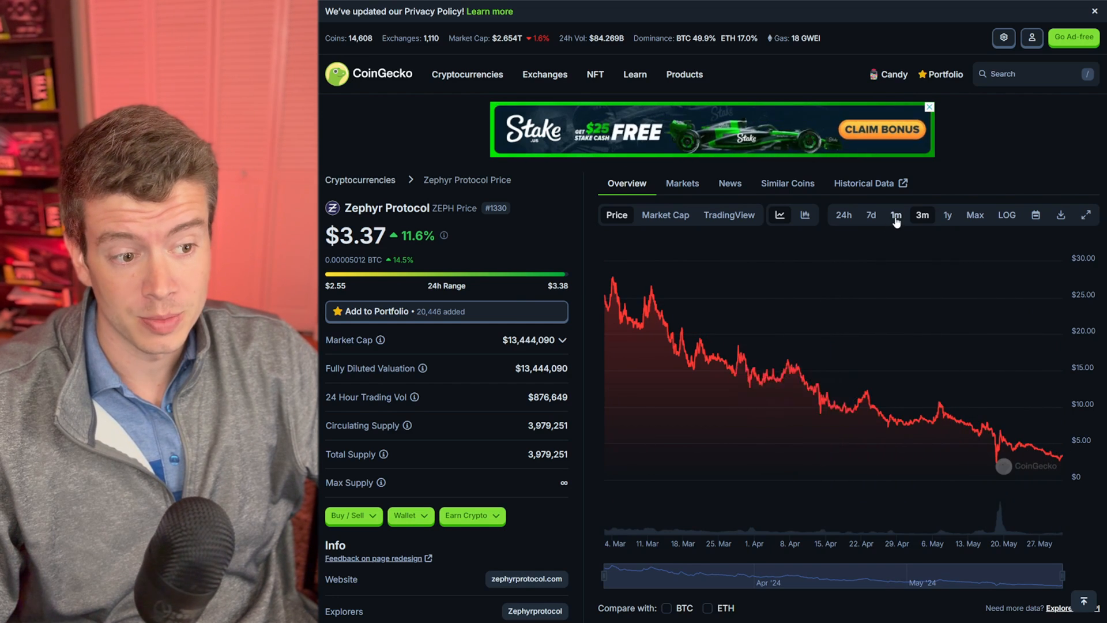
# Switch tabs to the CoinGecko portfolio showing about $4,006, led by NEOX and BTC
pyautogui.click(896, 214)
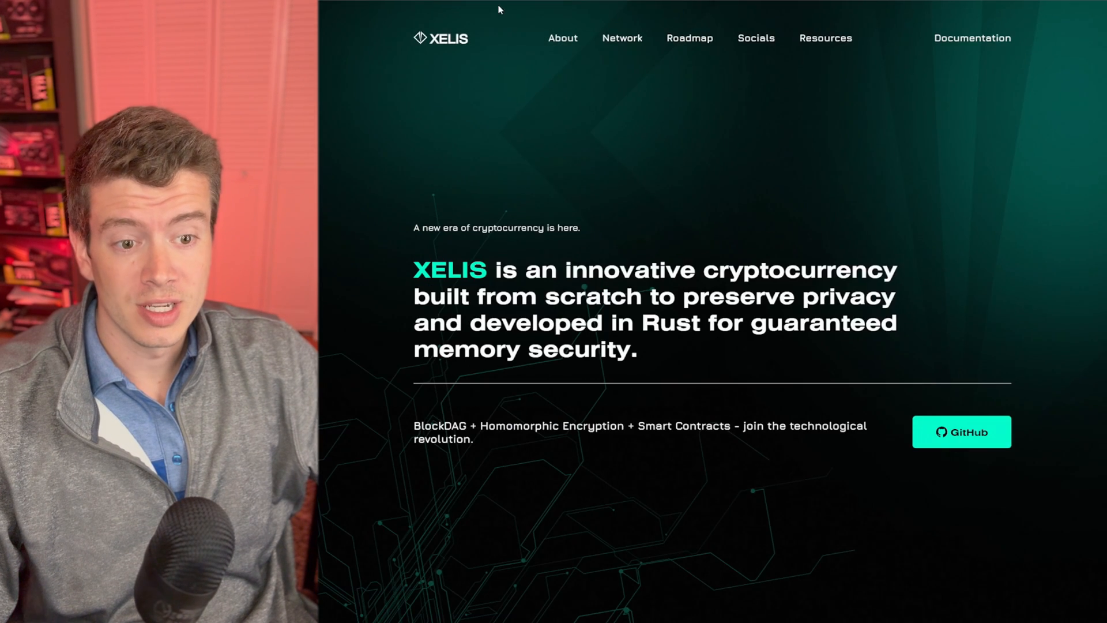
pyautogui.moveTo(553, 172)
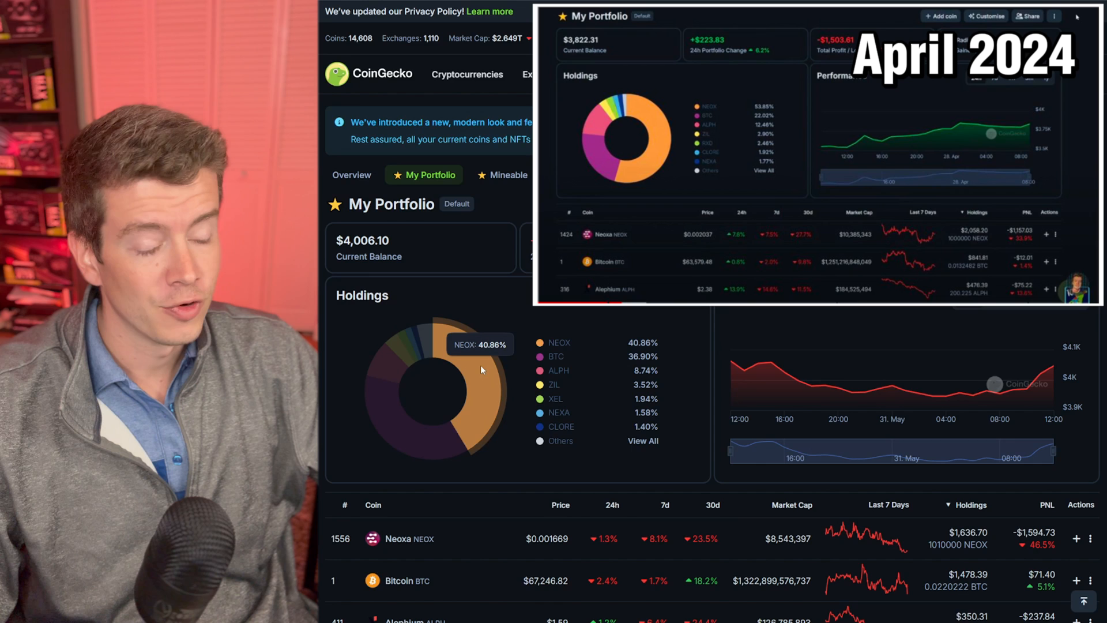
pyautogui.moveTo(493, 323)
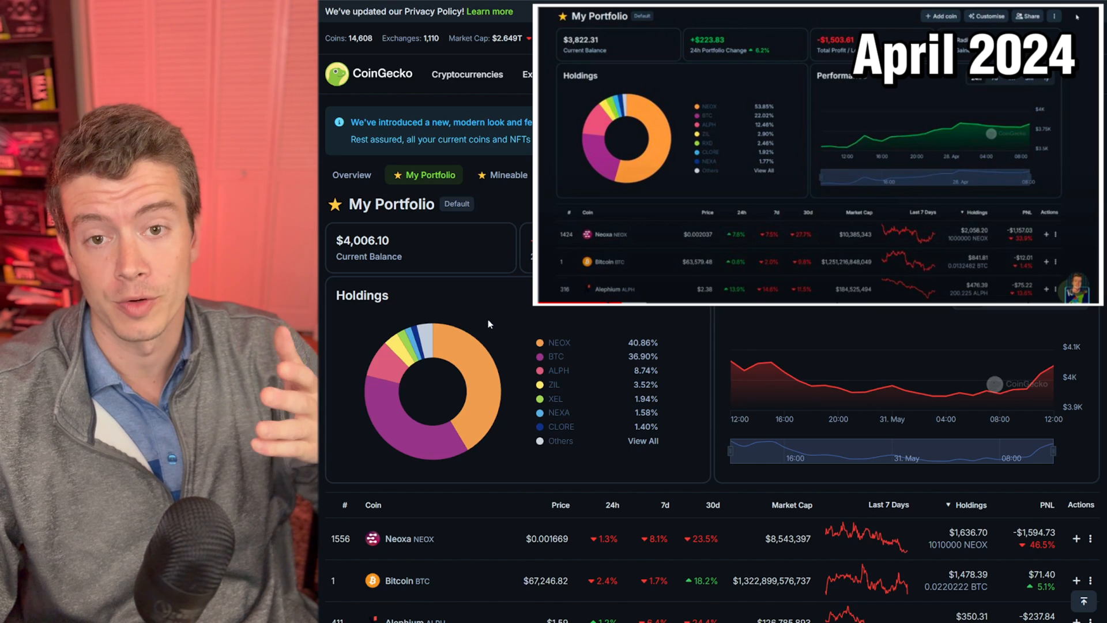
pyautogui.moveTo(419, 438)
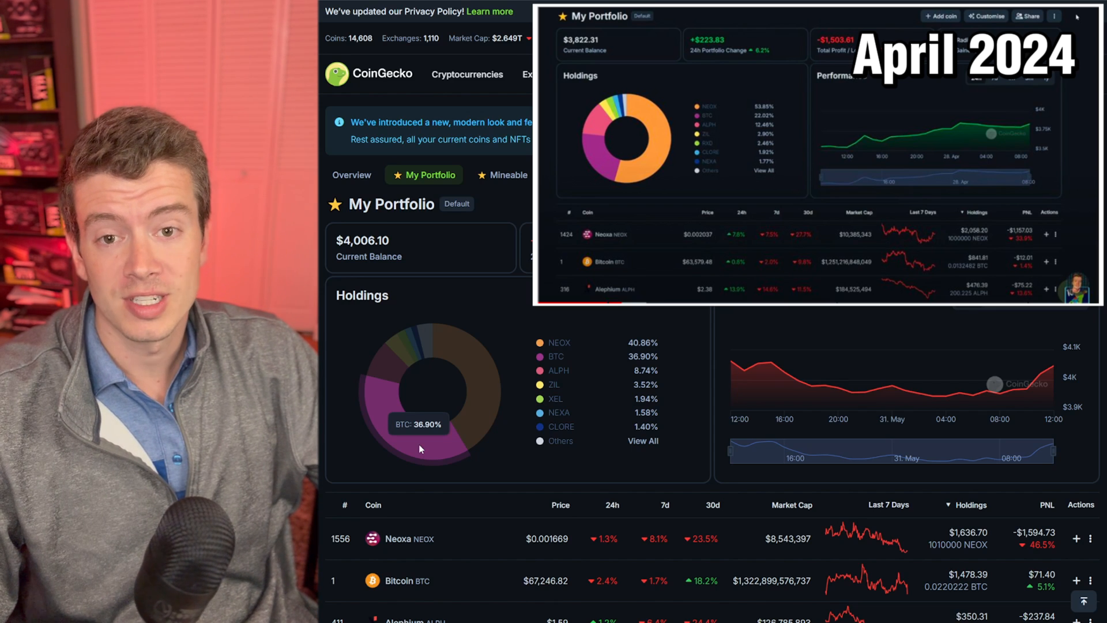
pyautogui.scroll(-3)
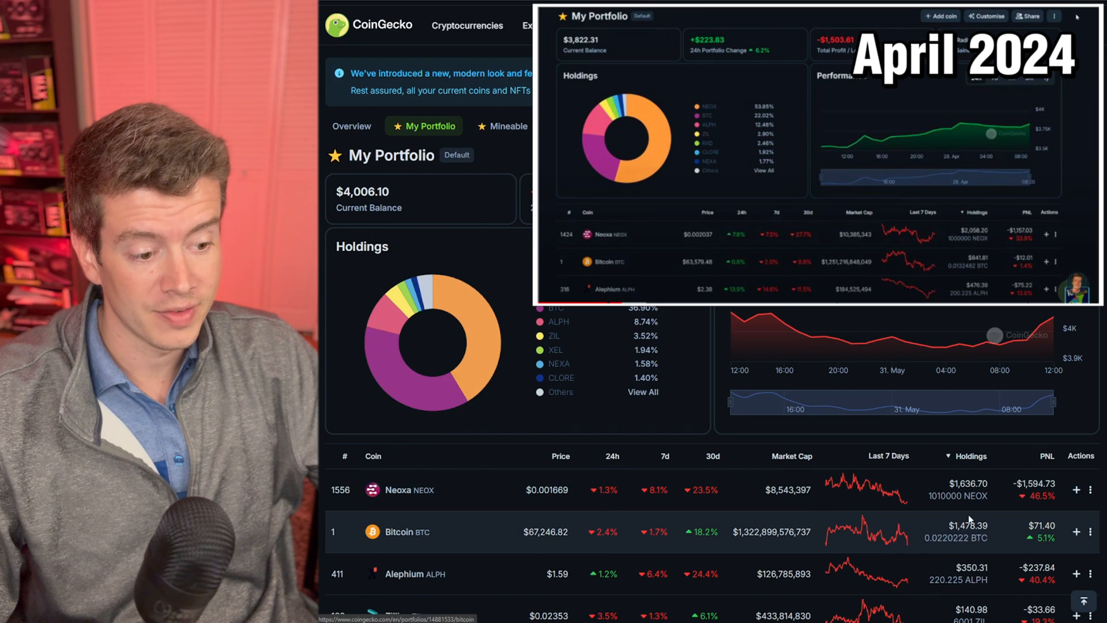
pyautogui.moveTo(951, 517)
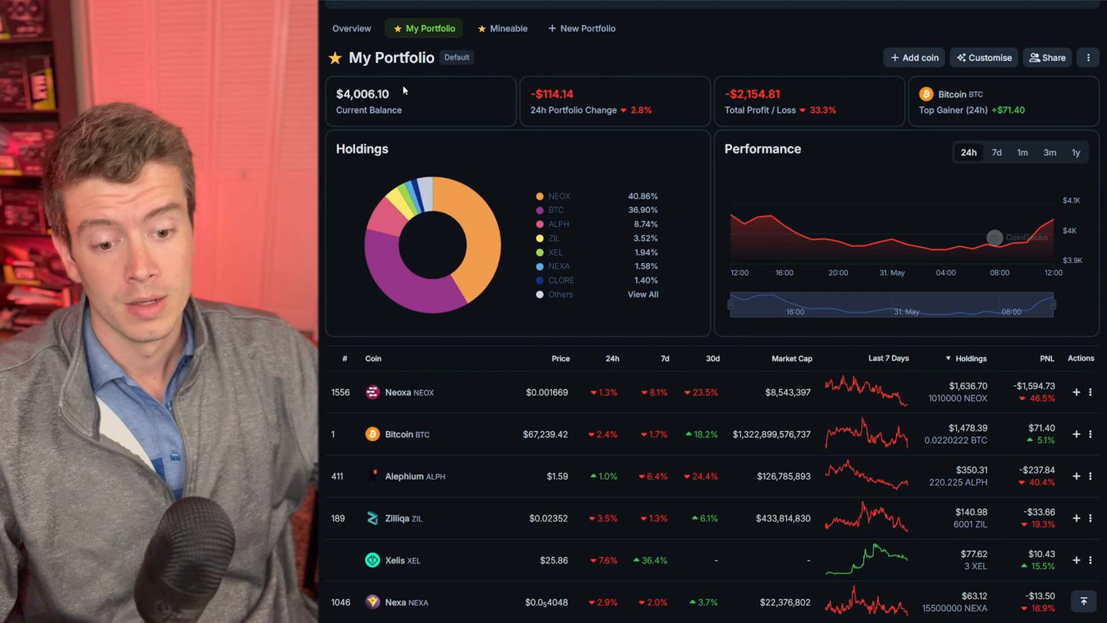
pyautogui.moveTo(943, 406)
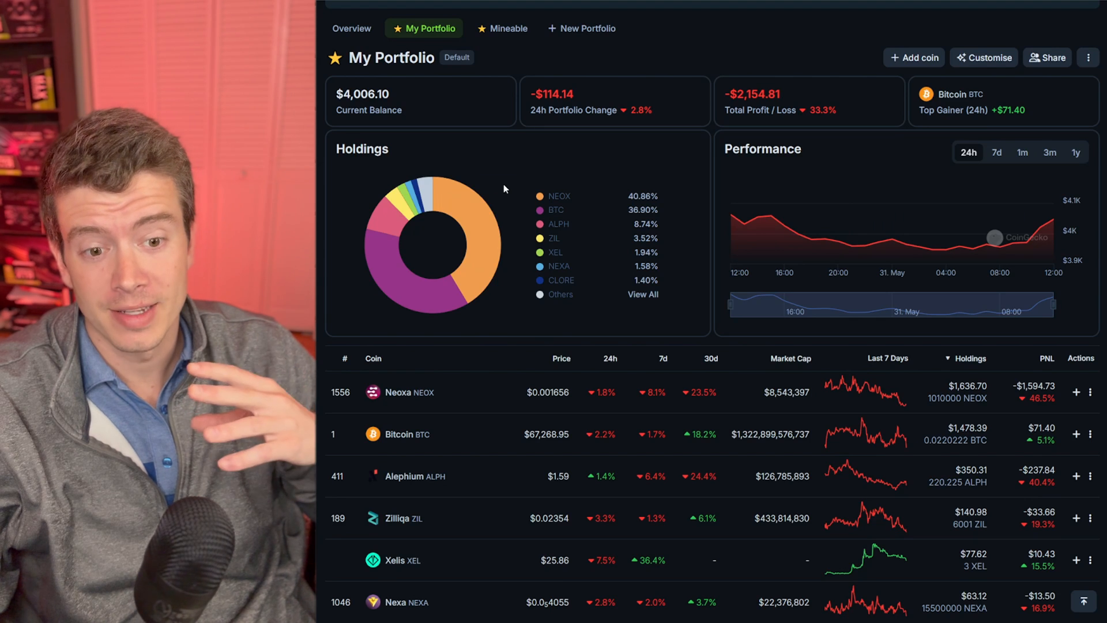
pyautogui.moveTo(960, 483)
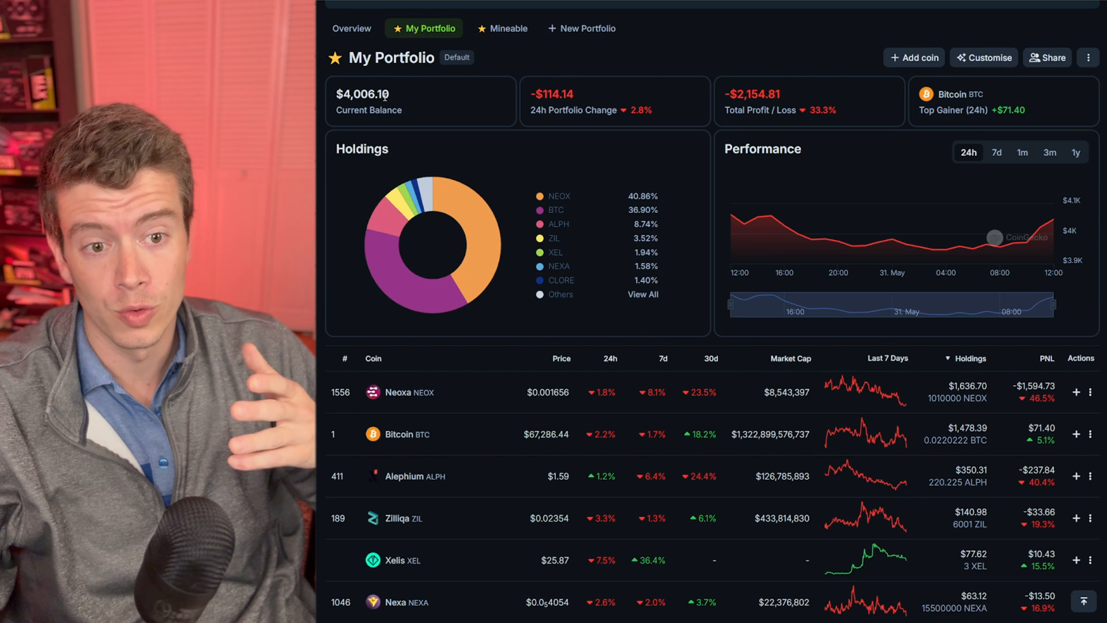
# Scroll the holdings table past NEXA to CLORE, RXD, PYI, DNX, IRON, ZEPH, XNA and AIPG
pyautogui.scroll(-3)
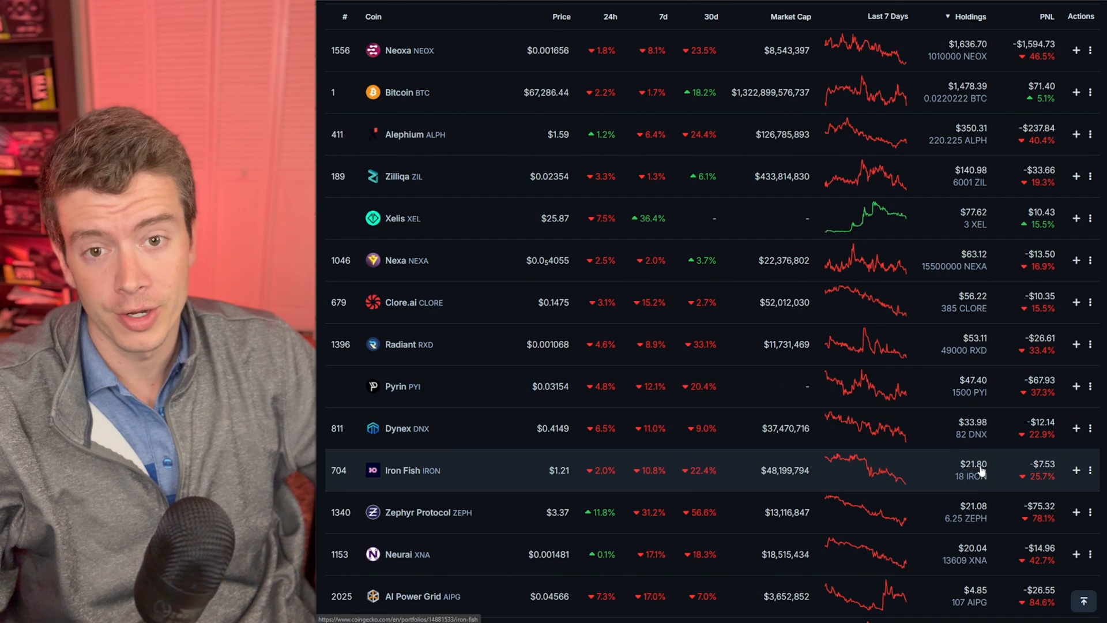
pyautogui.moveTo(478, 441)
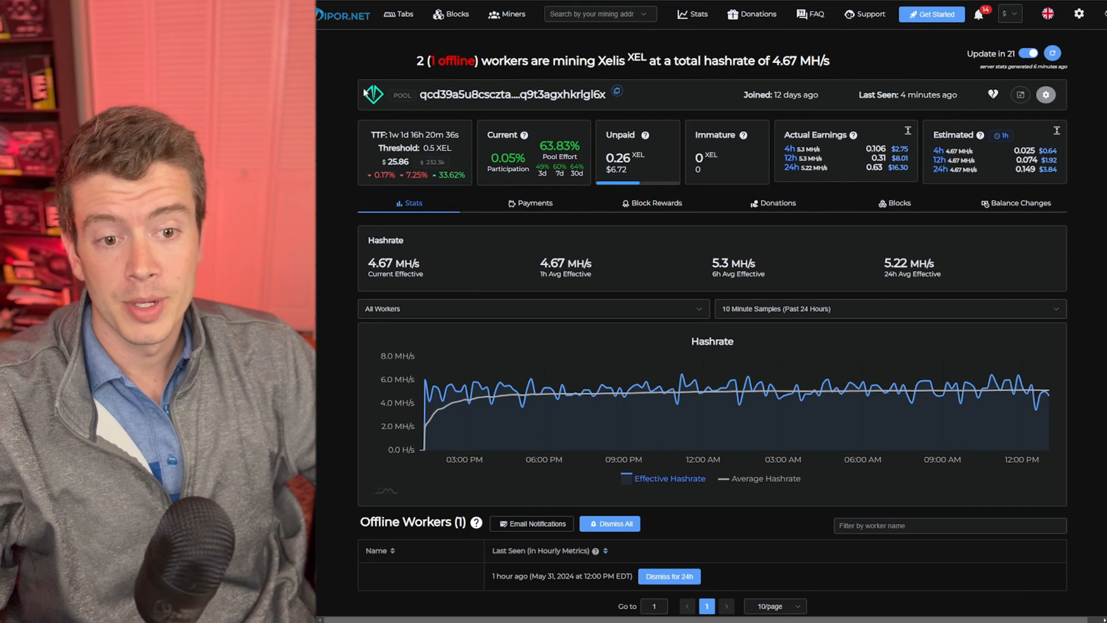
pyautogui.moveTo(365, 42)
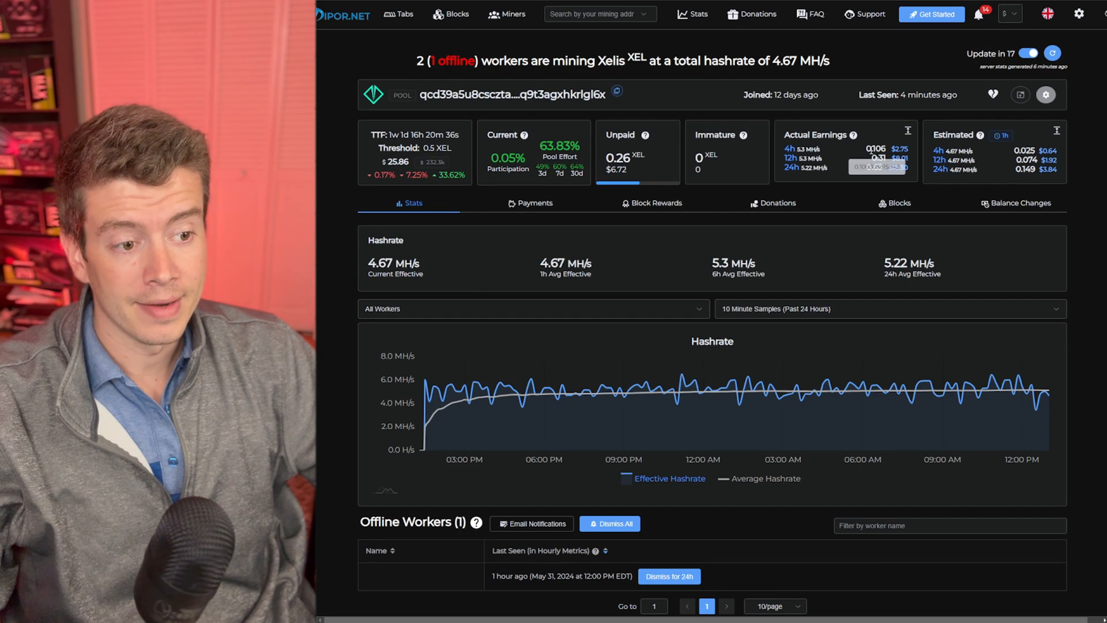
pyautogui.moveTo(912, 173)
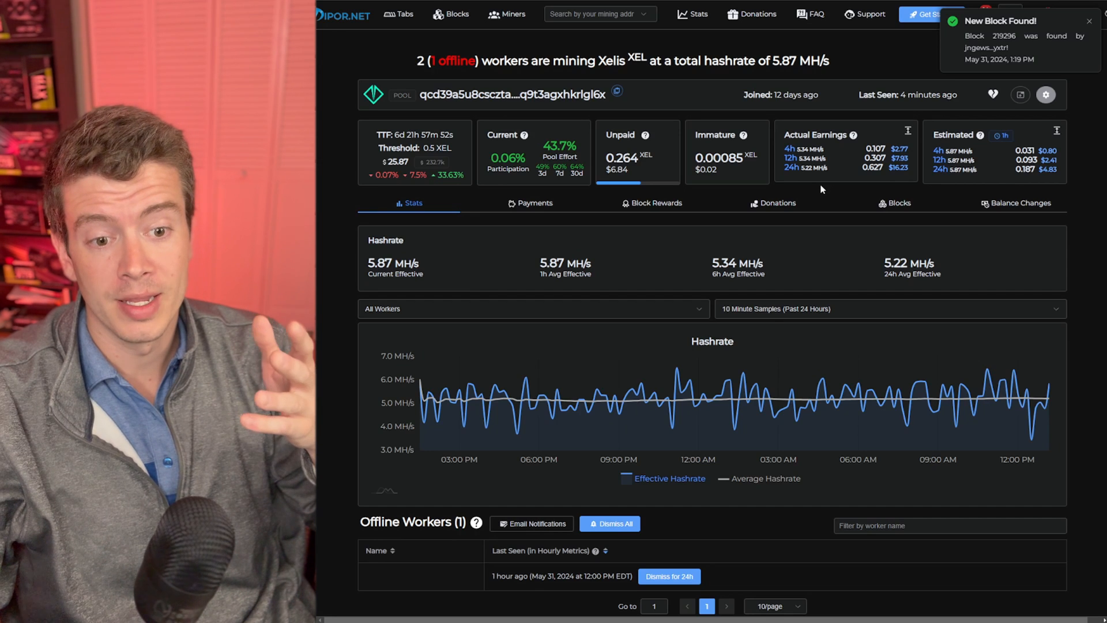
pyautogui.moveTo(641, 13)
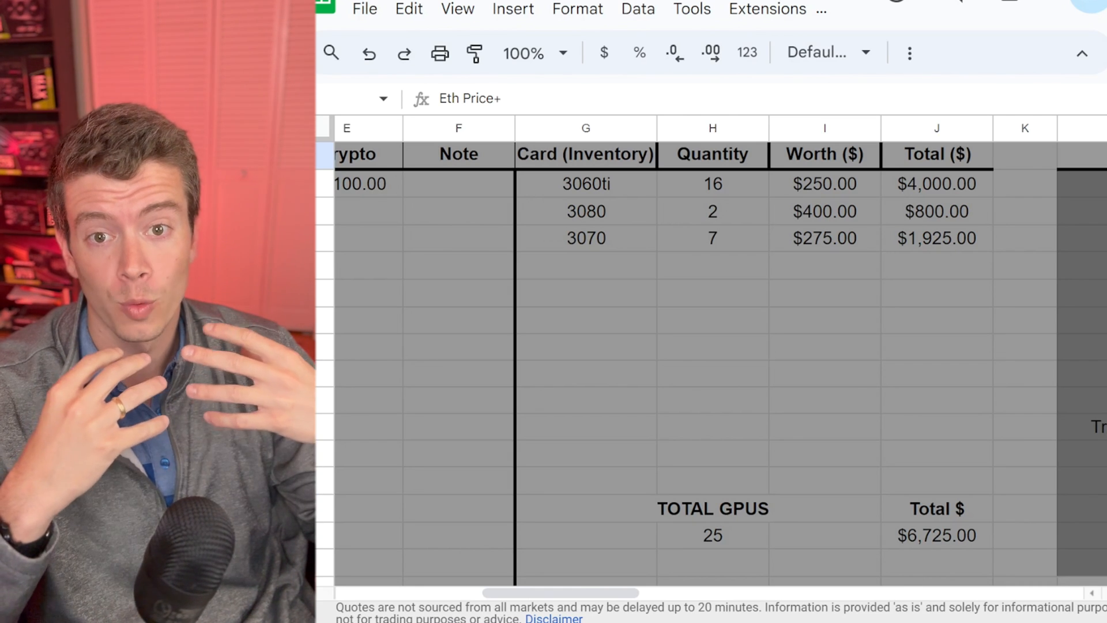
# Inspect the SUM formulas behind the 25 TOTAL GPUS and $6,725.00 Total $ cells
pyautogui.click(712, 211)
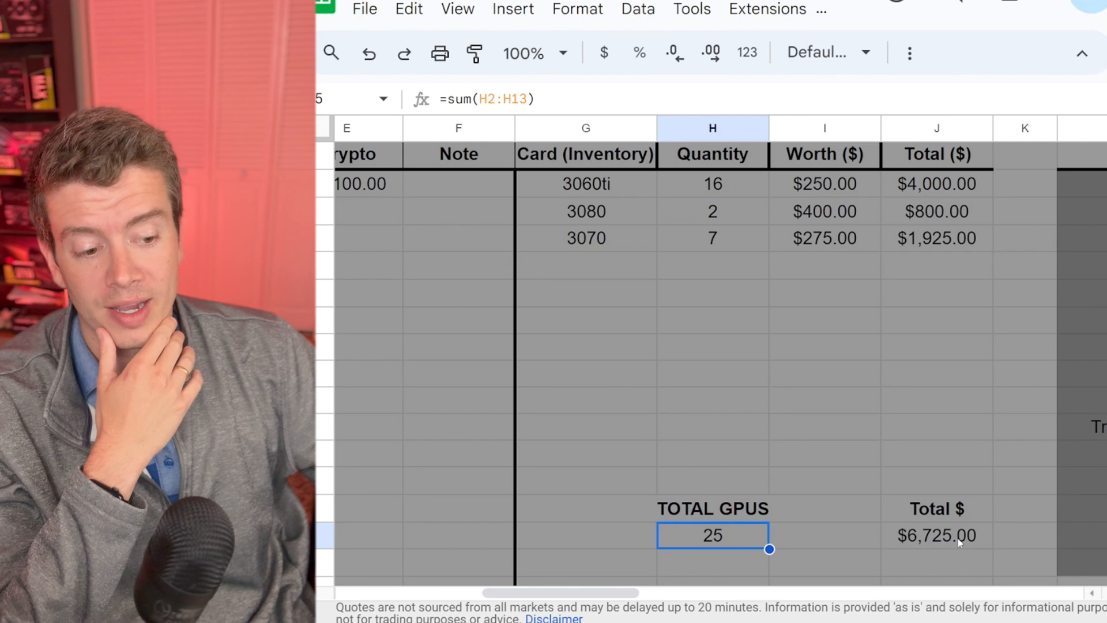
pyautogui.click(936, 535)
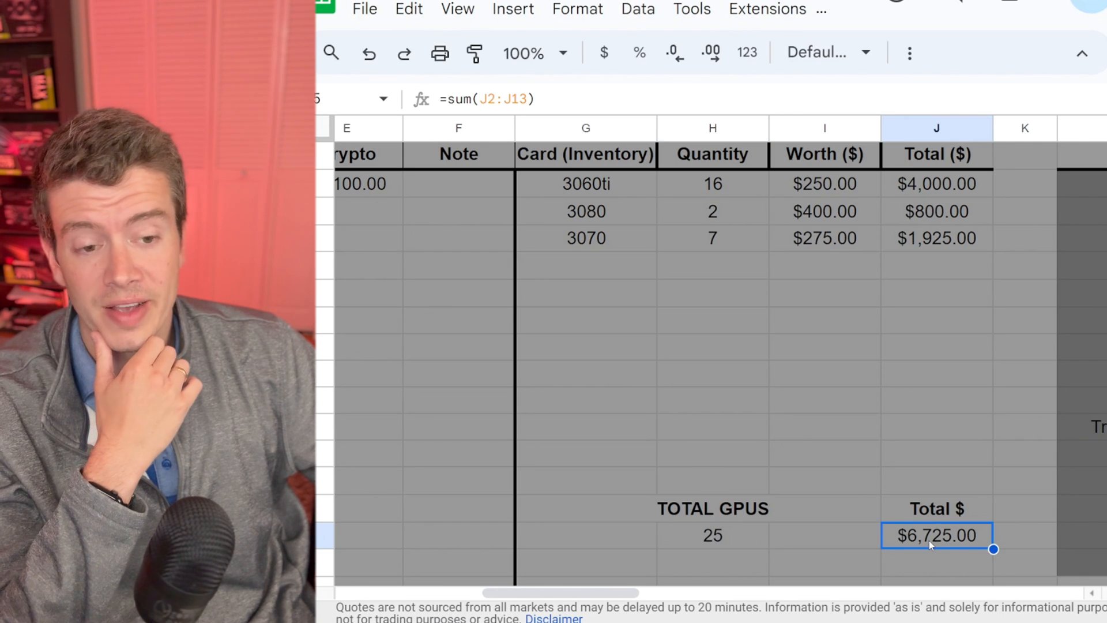